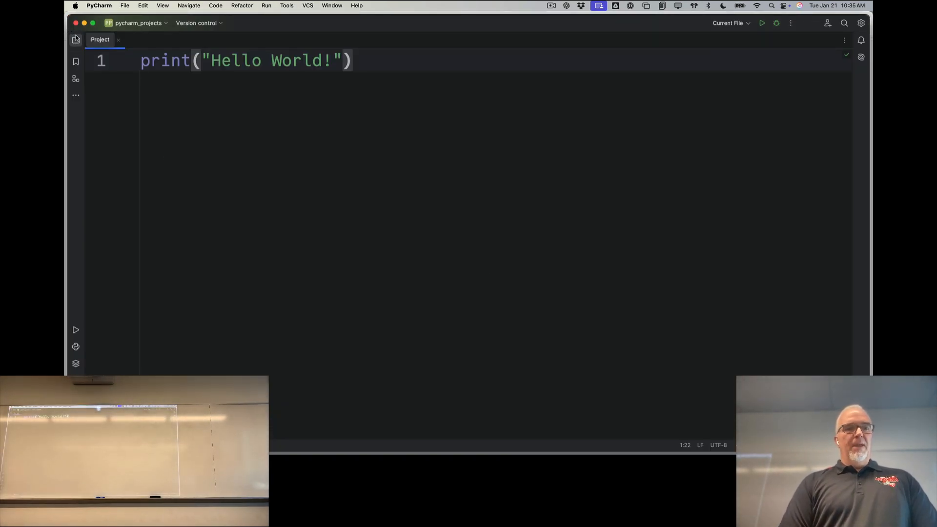
# Copy a1.py from the pycharm_projects Project tool window via its context menu.
pyautogui.click(75, 40)
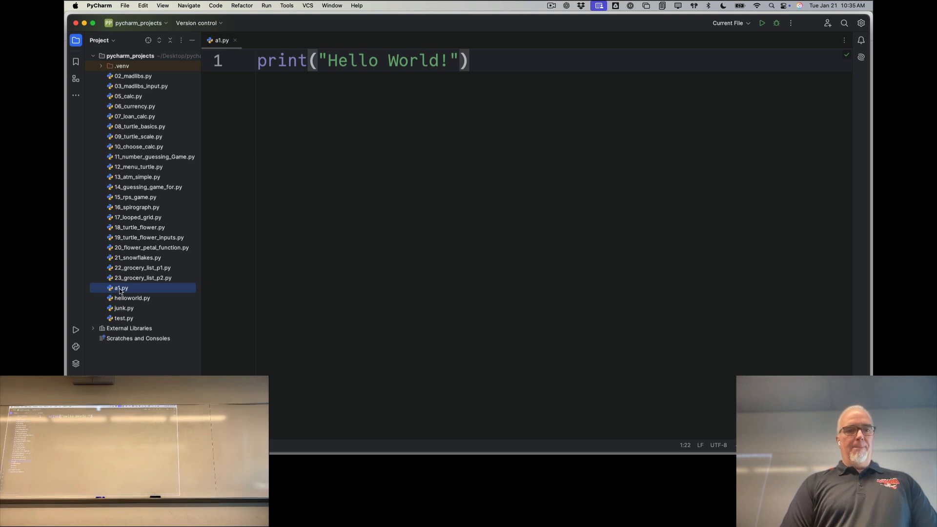
pyautogui.rightClick(121, 288)
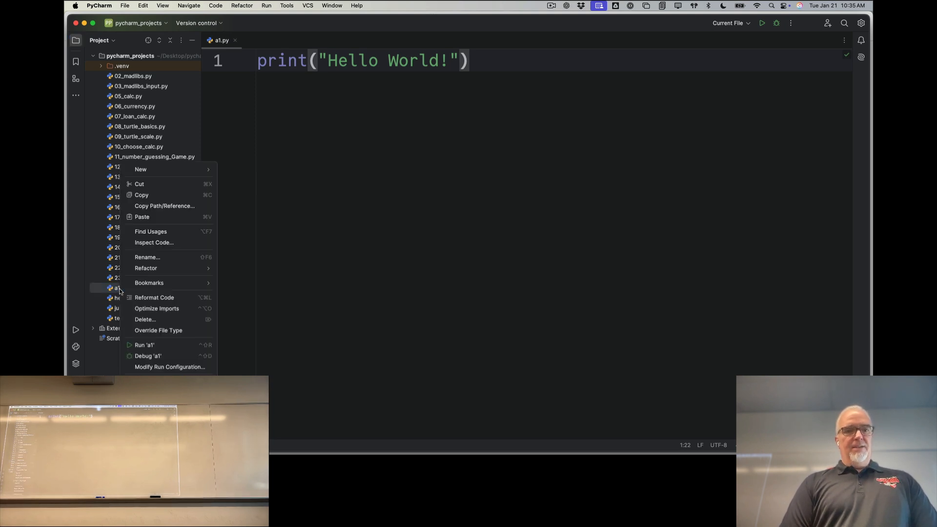
pyautogui.moveTo(147, 195)
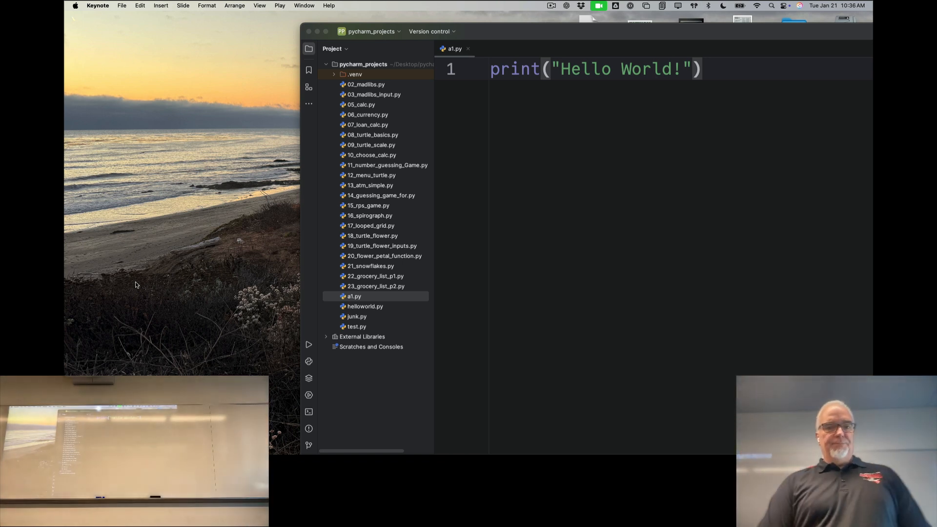
# Paste a1.py onto the desktop and select the new file icon.
pyautogui.rightClick(354, 296)
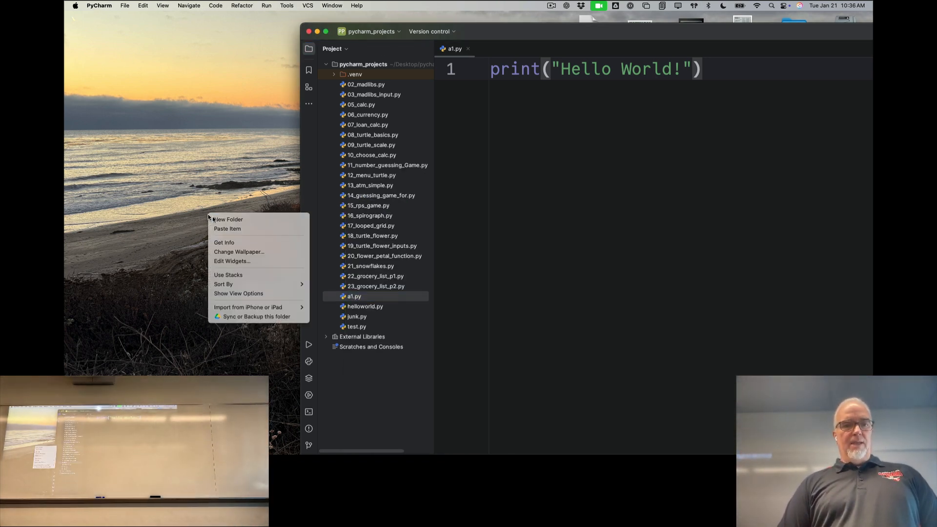
pyautogui.click(353, 295)
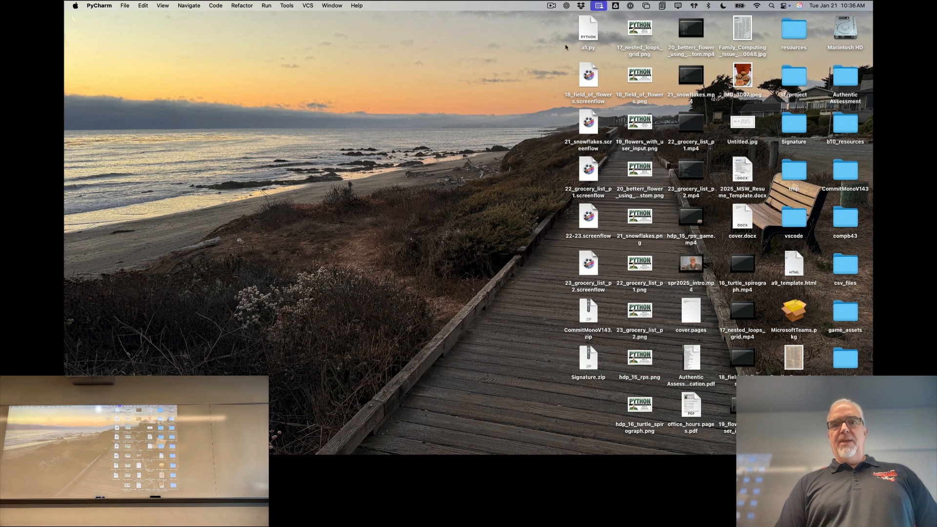
pyautogui.click(587, 28)
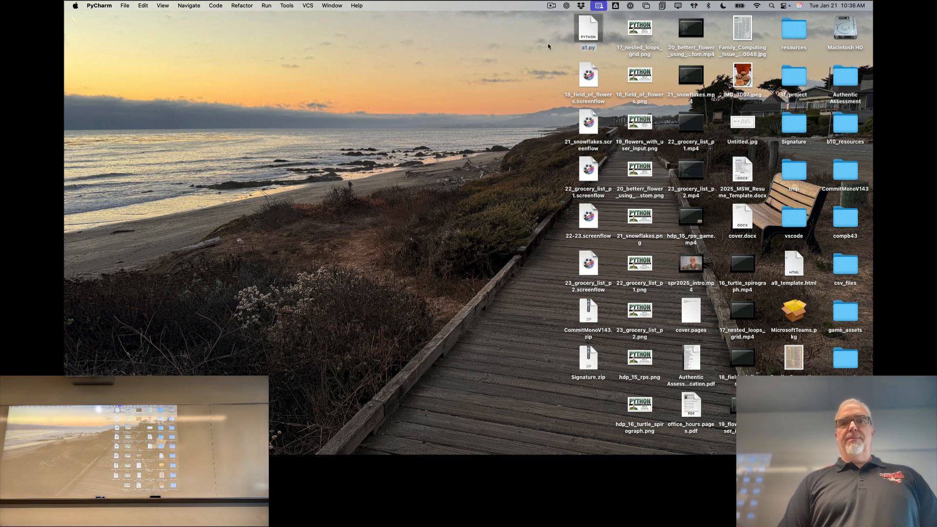
pyautogui.click(587, 28)
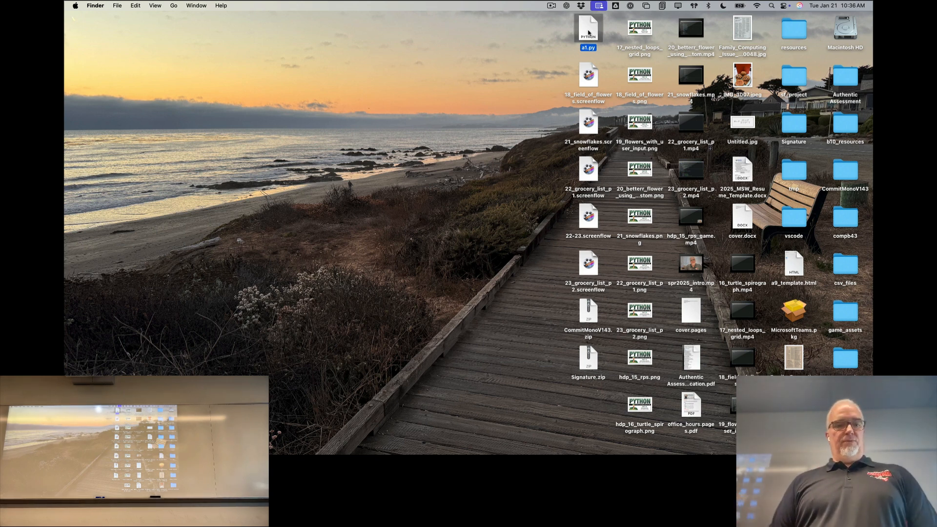
pyautogui.moveTo(611, 457)
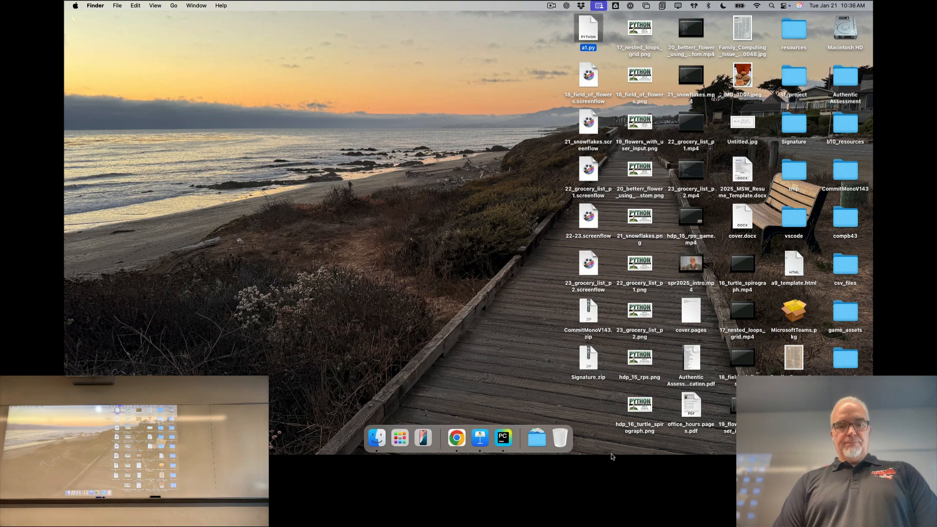
# Bring Chrome forward and view the Module 01 course page as a student.
pyautogui.click(456, 438)
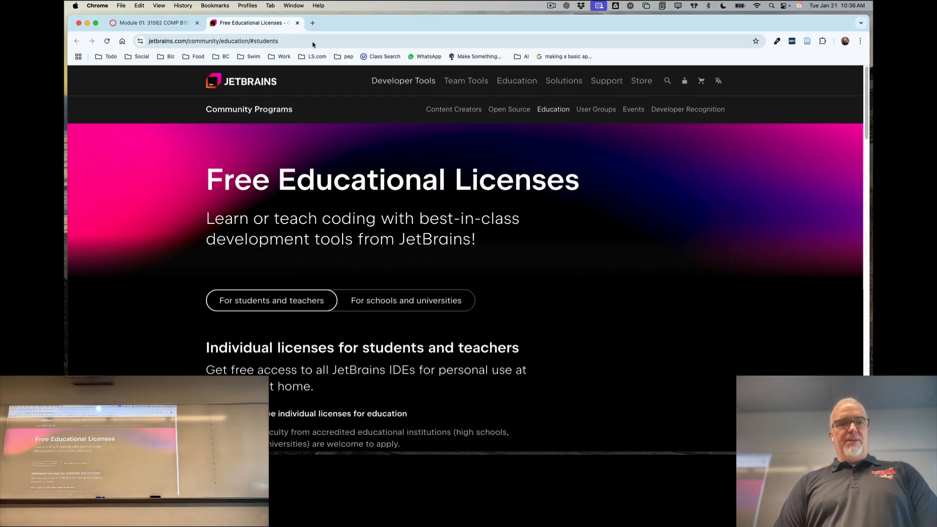
pyautogui.click(152, 22)
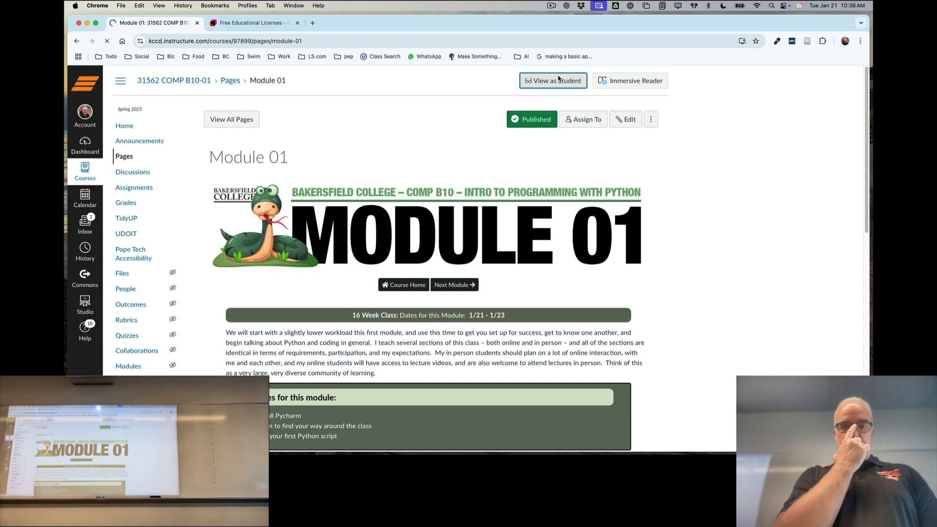
pyautogui.click(552, 81)
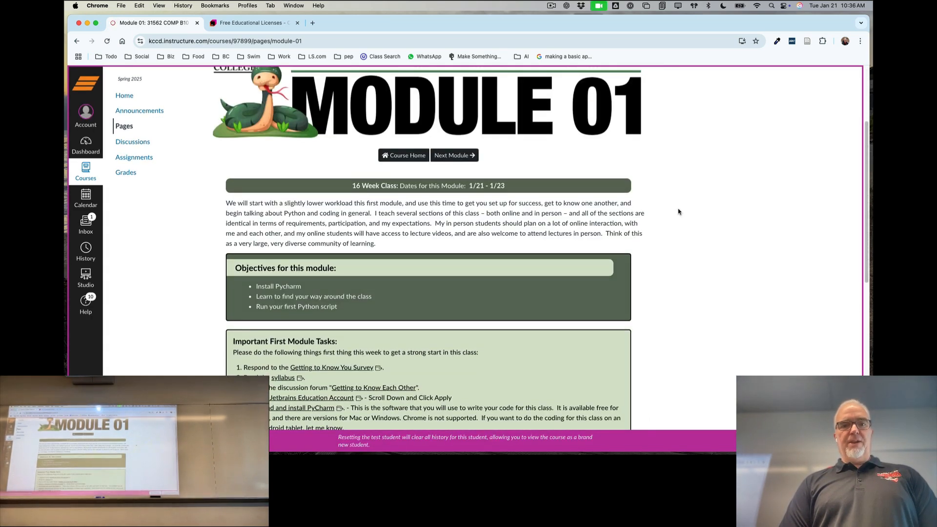
# Start a submission for the A1: Hello World assignment under Activities.
pyautogui.scroll(-3)
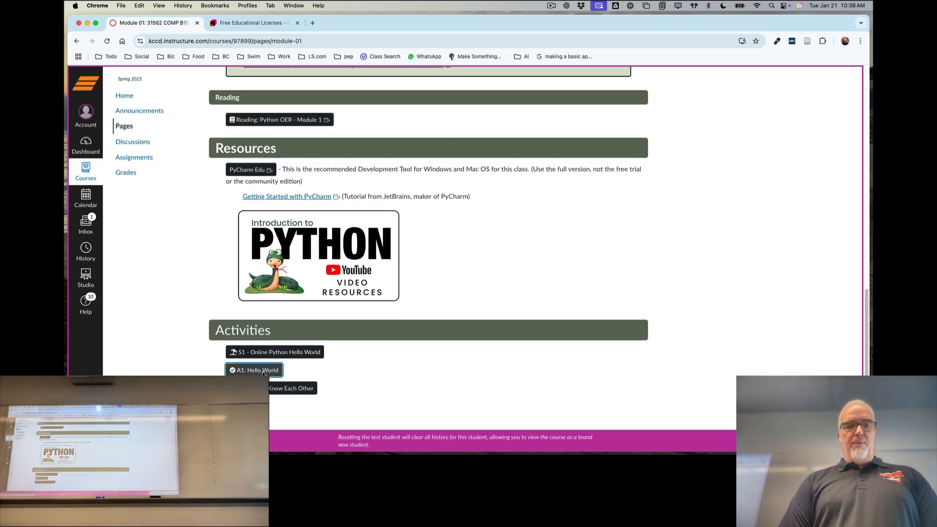
pyautogui.click(253, 370)
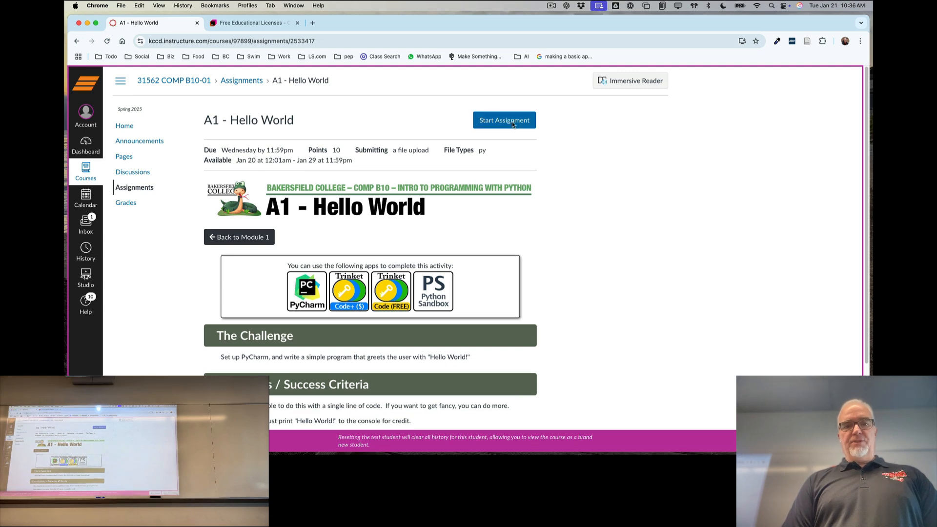
pyautogui.click(504, 120)
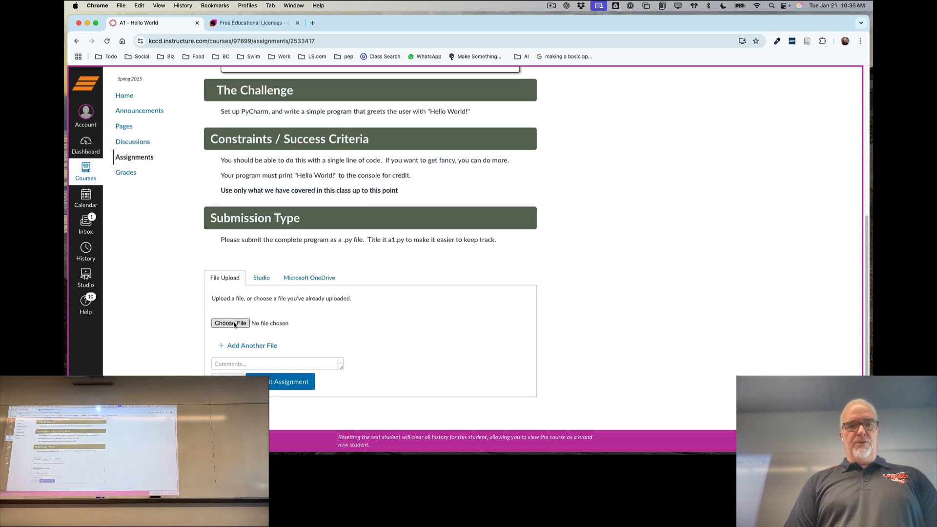
# Attach a1.py from the Desktop to the upload form and submit the assignment.
pyautogui.click(230, 323)
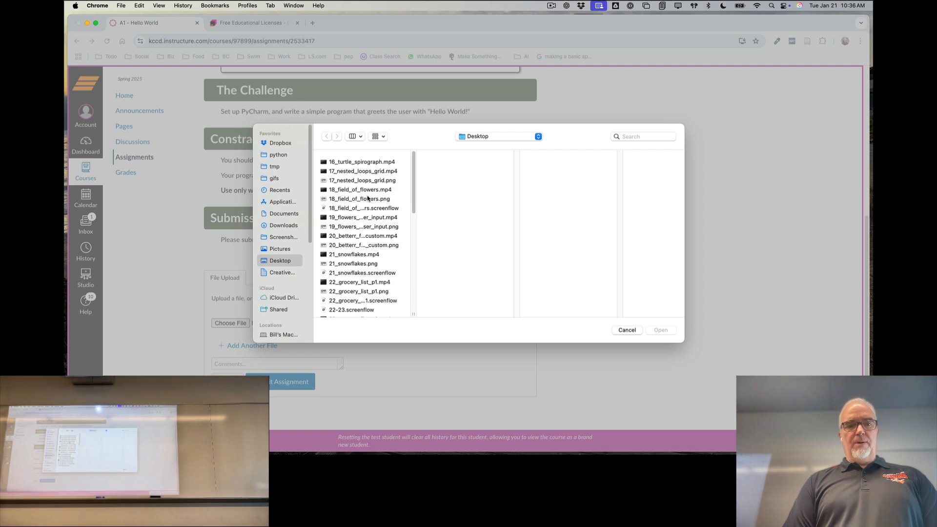
pyautogui.scroll(-3)
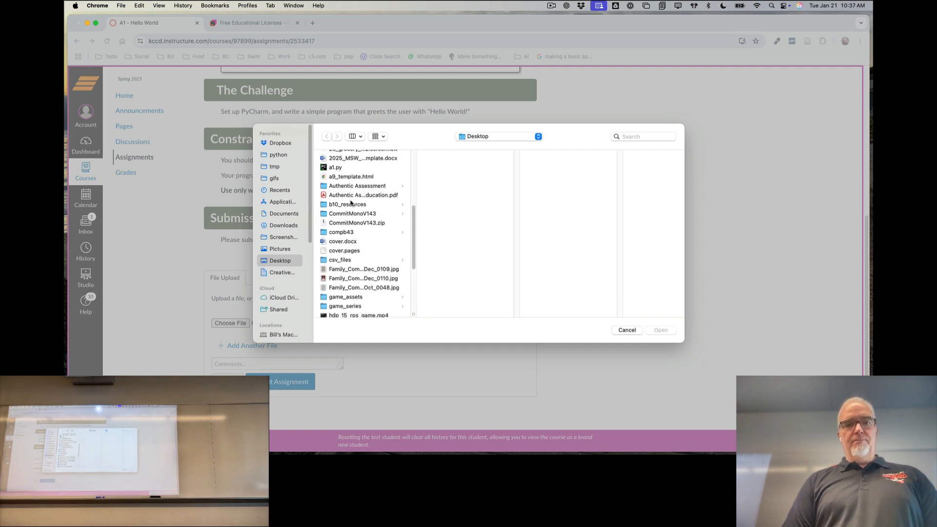
pyautogui.click(335, 164)
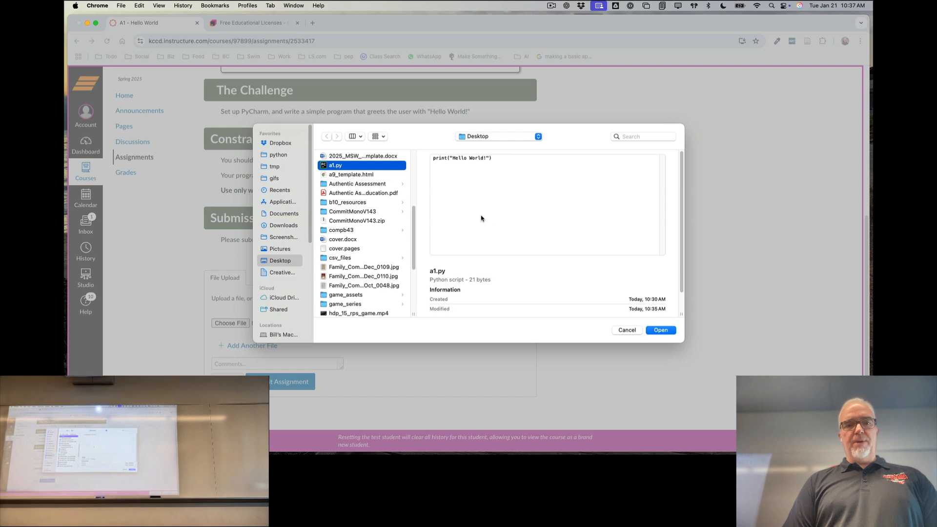
pyautogui.click(660, 330)
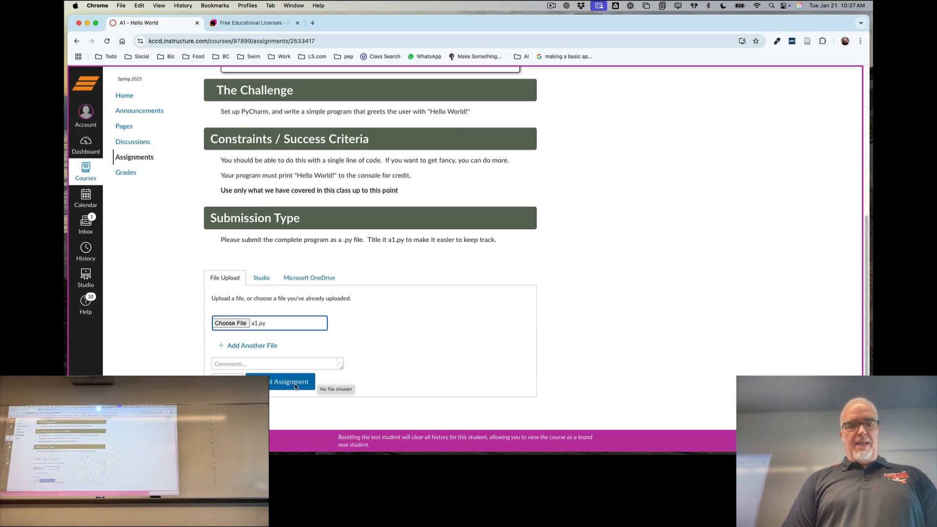
pyautogui.click(287, 381)
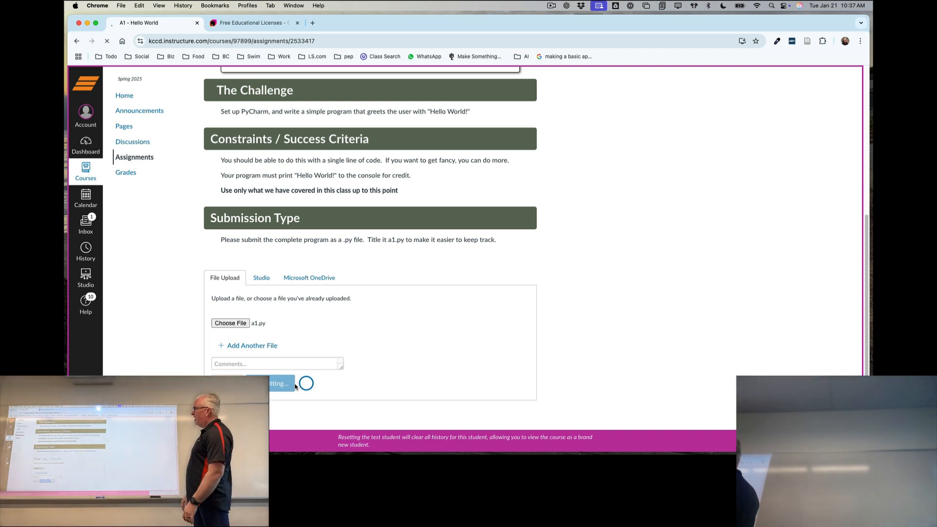
# Confirm the Submission sidebar shows Submitted! with Download a1.py.
pyautogui.click(279, 383)
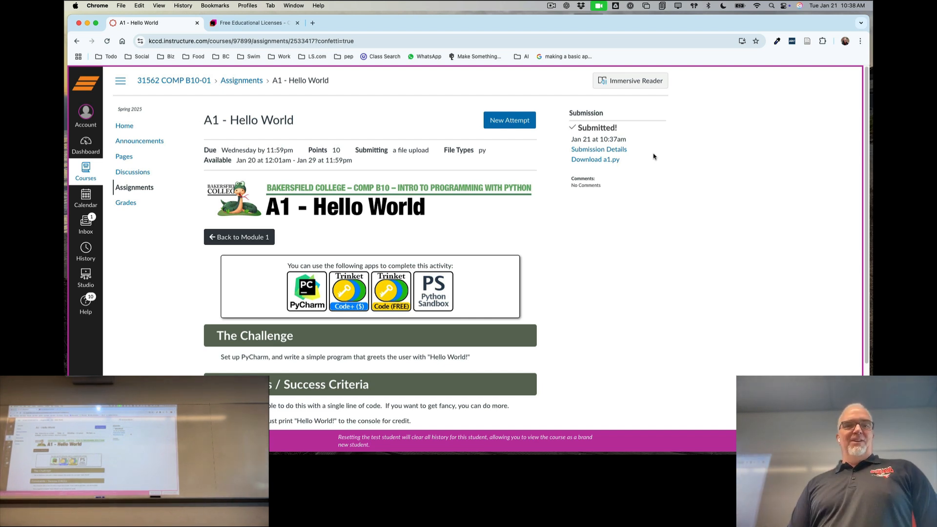
pyautogui.moveTo(687, 187)
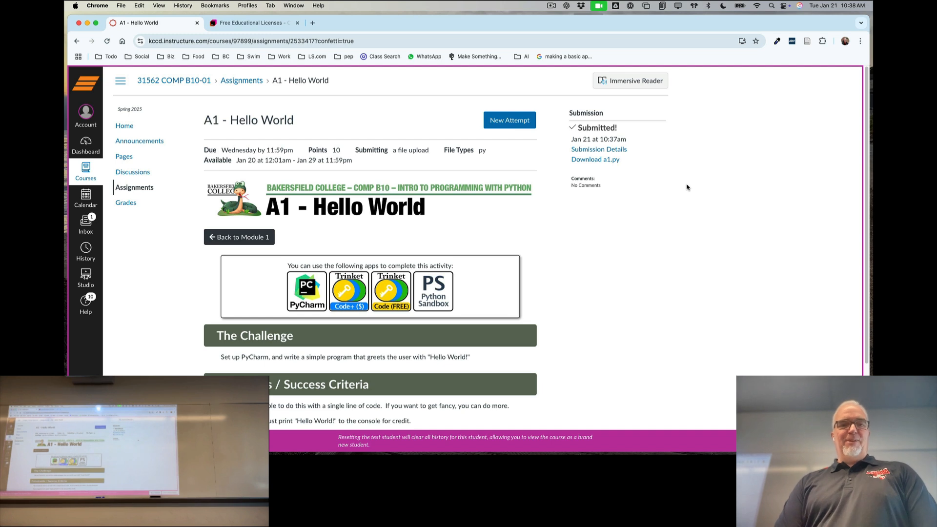
# Switch back to Keynote and advance to the Any Other Questions? slide.
pyautogui.press('cmd+tab')
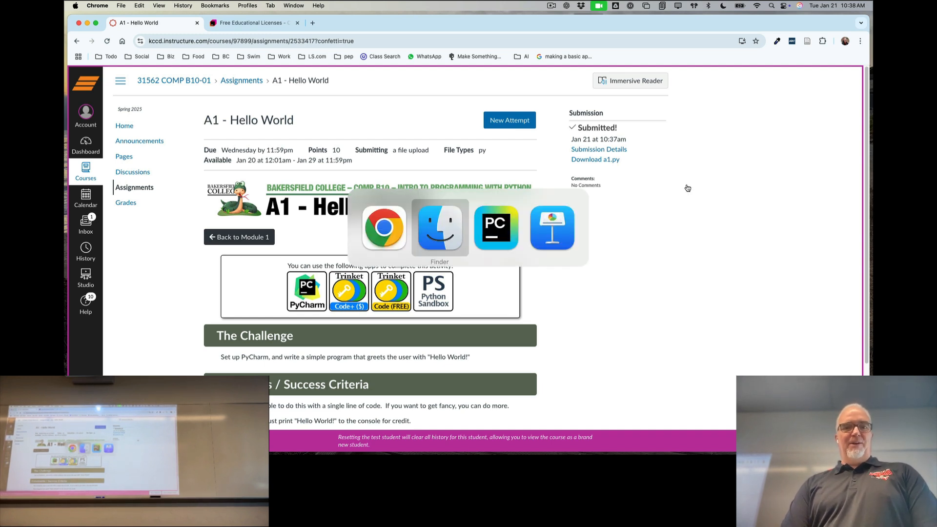
pyautogui.click(550, 227)
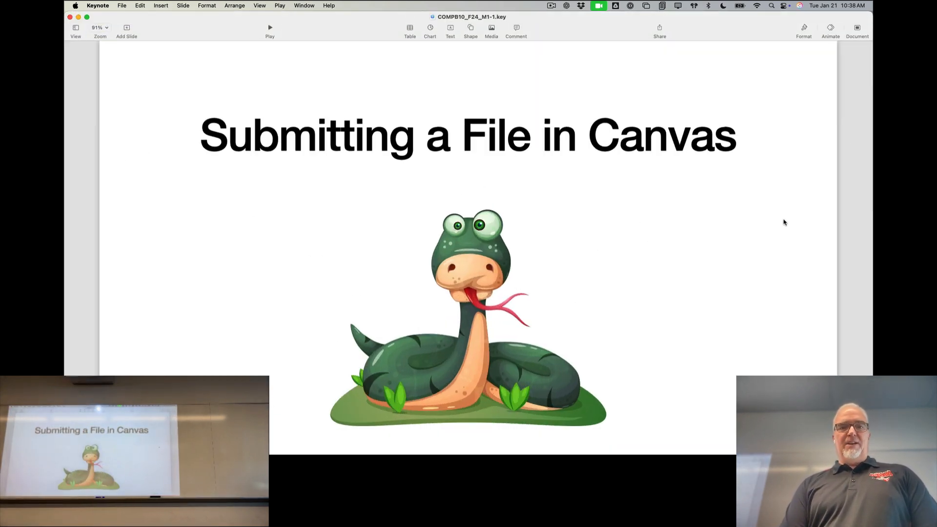
pyautogui.press('right')
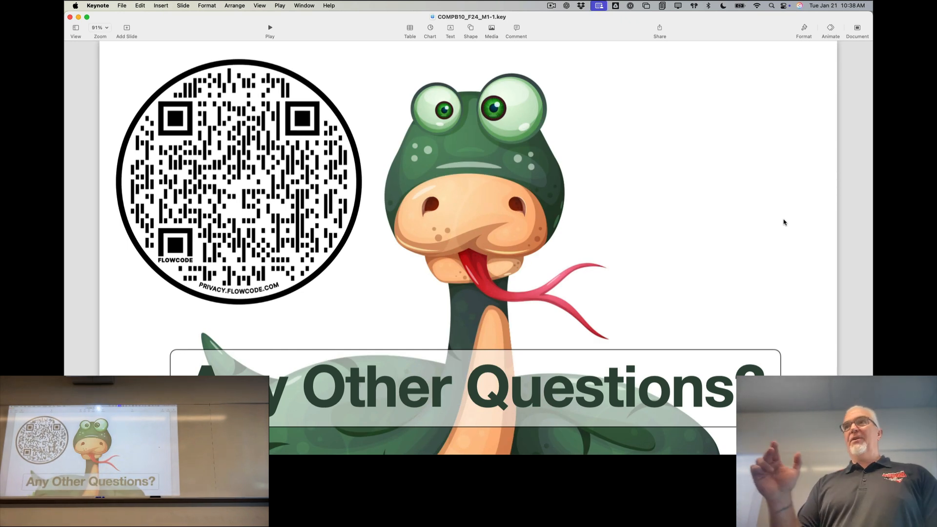